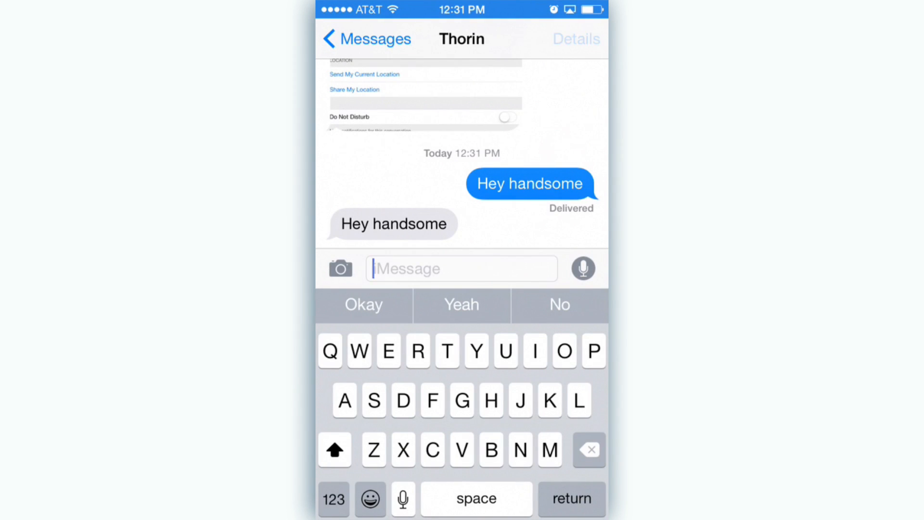
# Step: View the Messages conversation's Details, return, and bring up multitasking with recent contacts above the apps
pyautogui.click(575, 39)
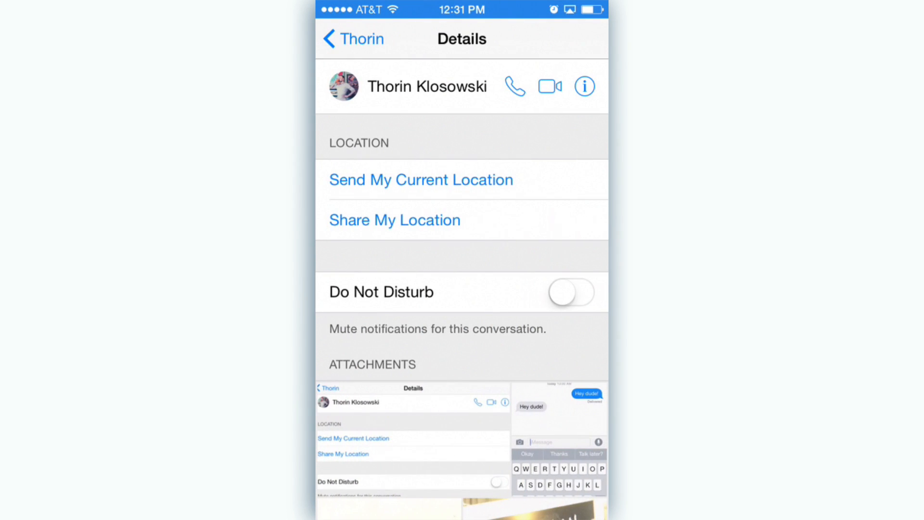
pyautogui.click(569, 293)
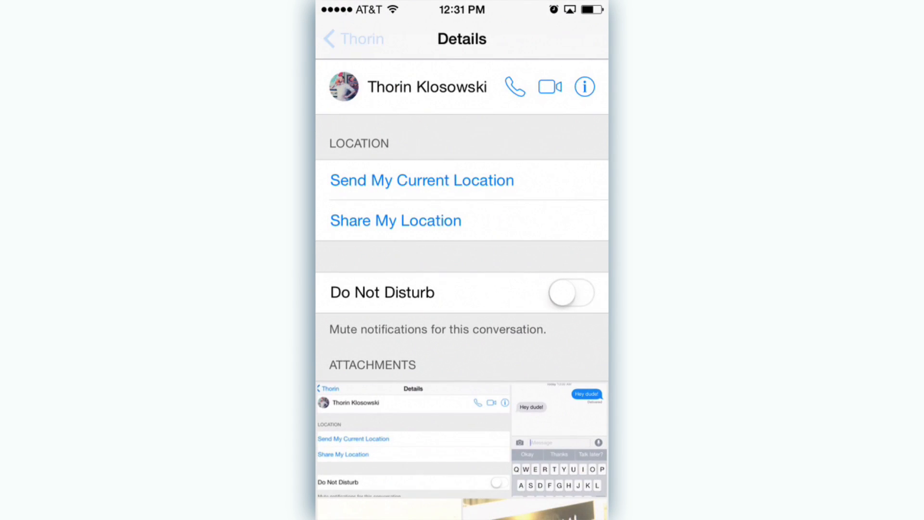
pyautogui.click(353, 39)
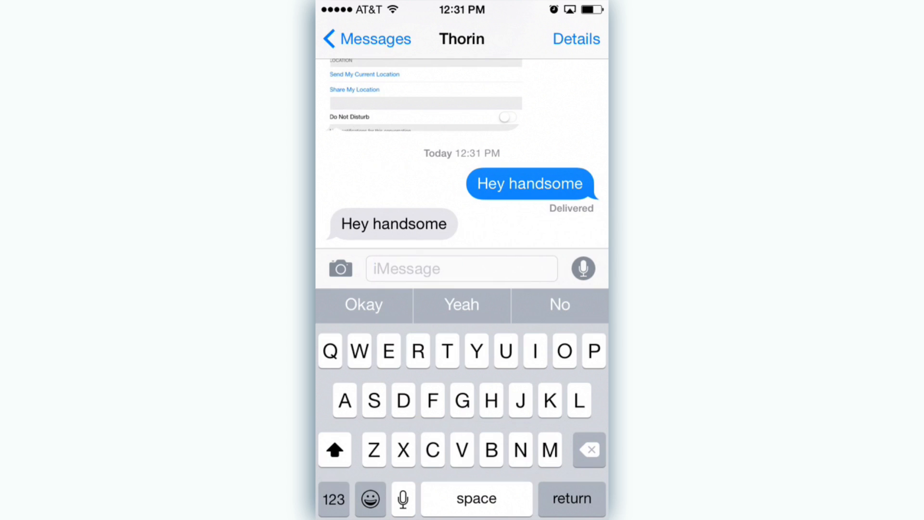
pyautogui.click(363, 305)
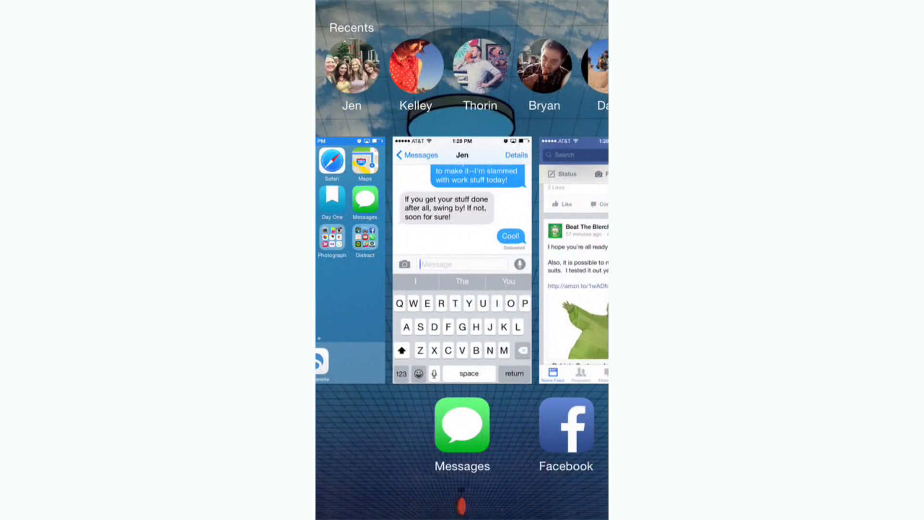
# Step: Close the Order folder and pull down Notification Center's Today view with today's events and tomorrow's summary
pyautogui.hscroll(-3)
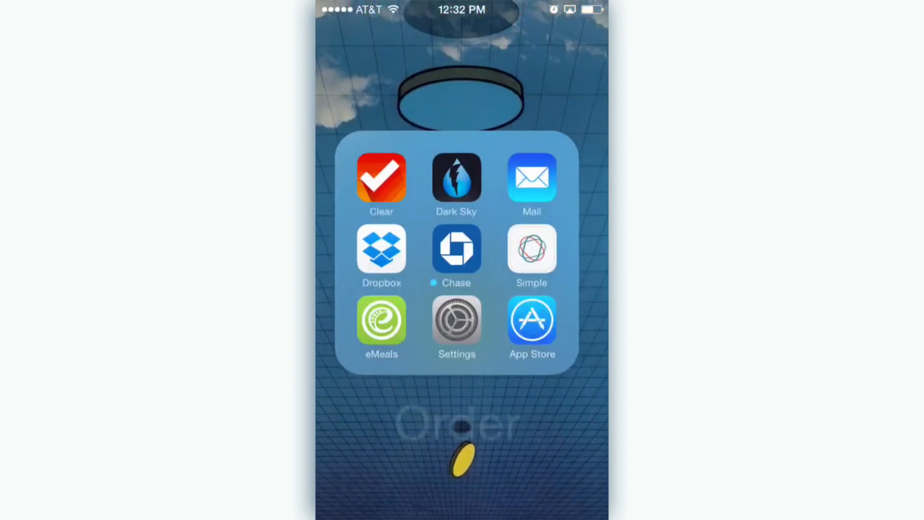
pyautogui.click(532, 177)
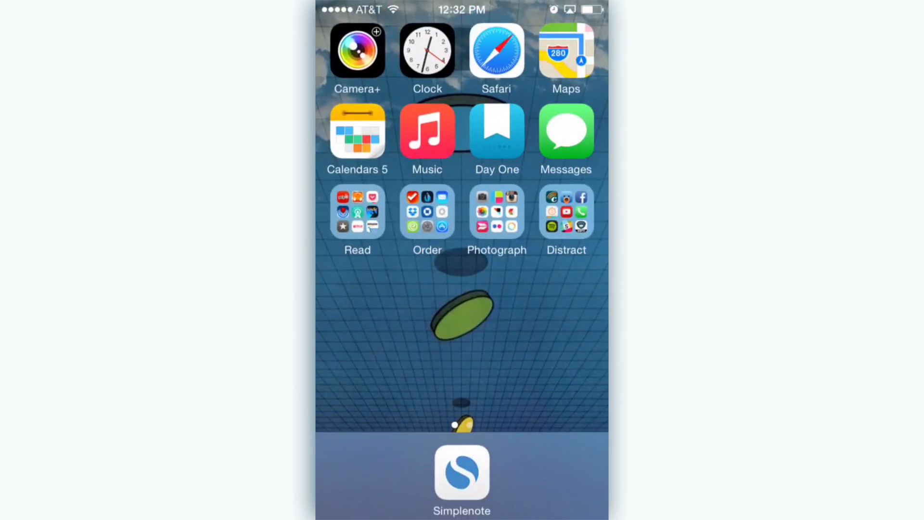
pyautogui.write('guard')
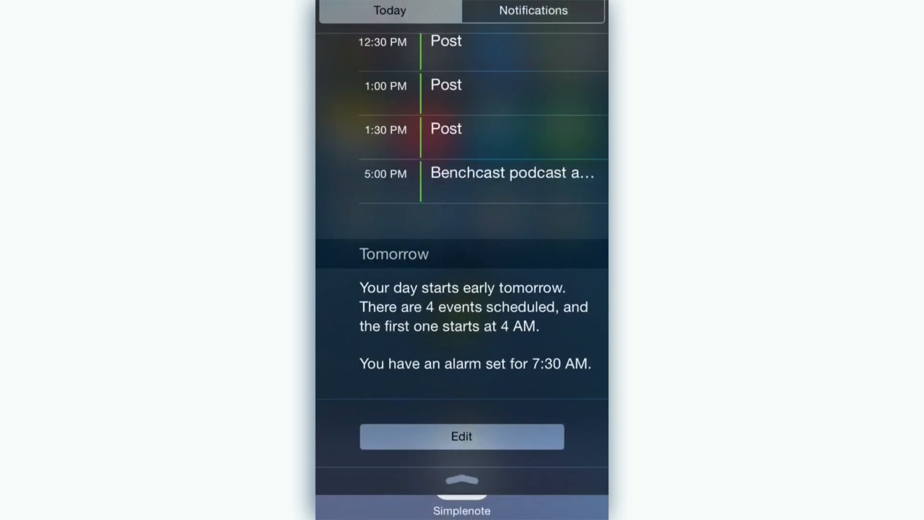
# Step: Leave the widgets and land in Safari on the Lifehacker "Do You Still Jailbreak Your iPhone?" article
pyautogui.click(461, 436)
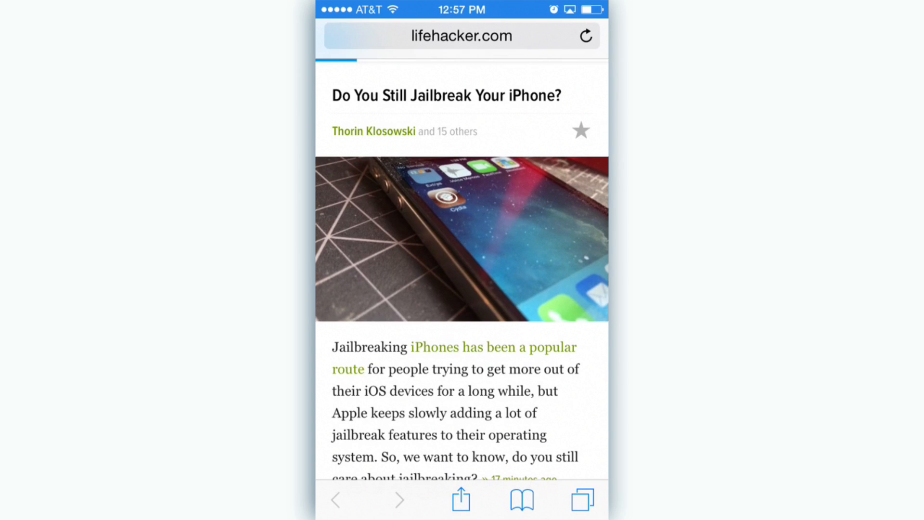
# Step: Look over the article's share sheet extensions, cancel, and go into Settings from the Order folder
pyautogui.click(461, 500)
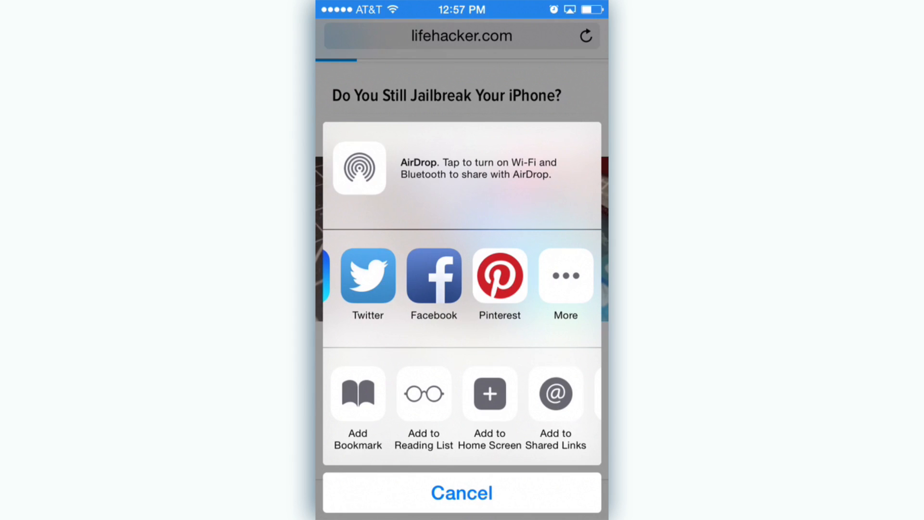
pyautogui.click(461, 492)
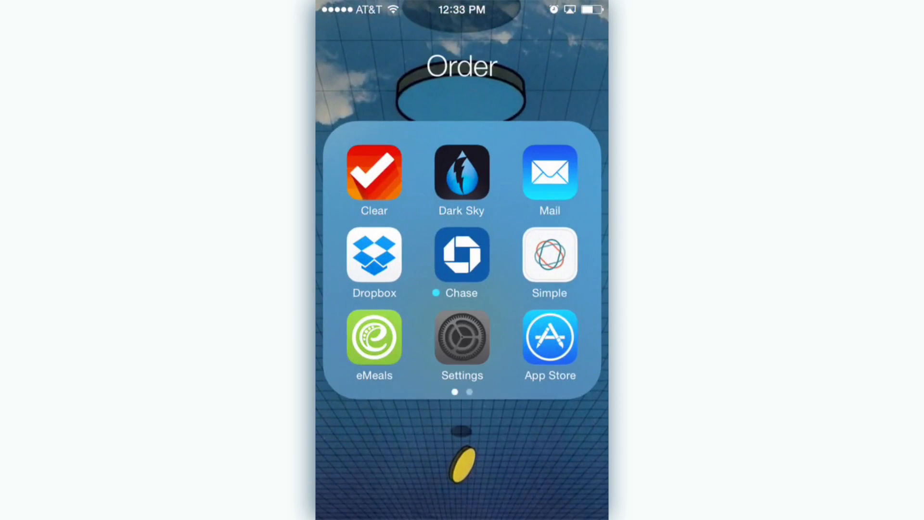
pyautogui.click(461, 339)
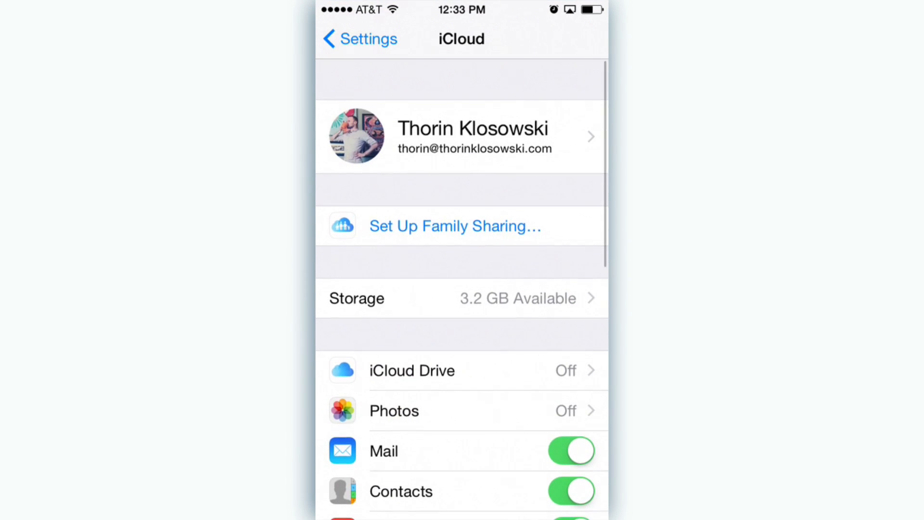
# Step: Start Set Up Family Sharing in iCloud settings and read through its introduction
pyautogui.click(454, 226)
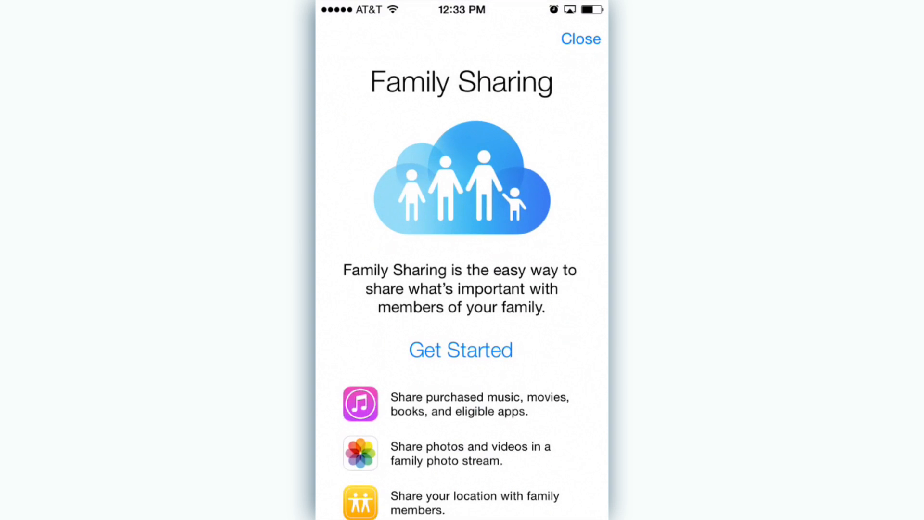
pyautogui.scroll(-3)
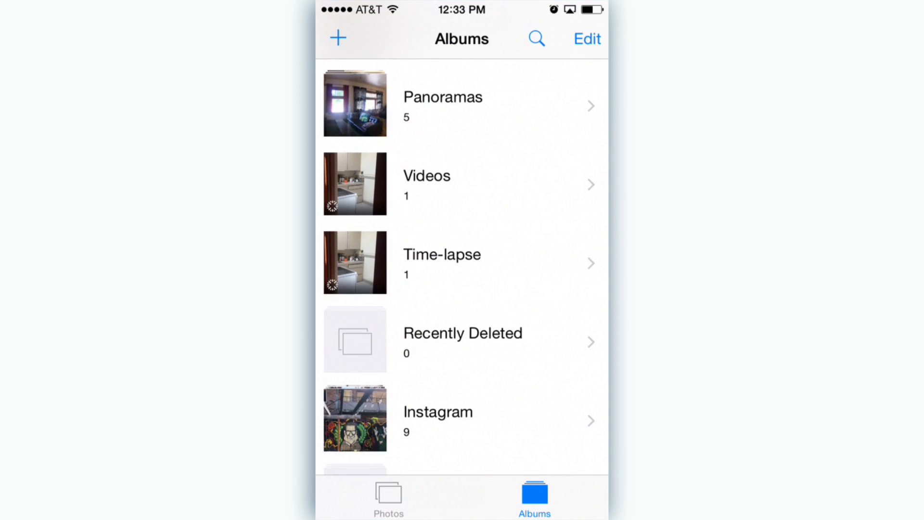
# Step: Select and recover all three photos in the Recently Deleted album
pyautogui.click(535, 38)
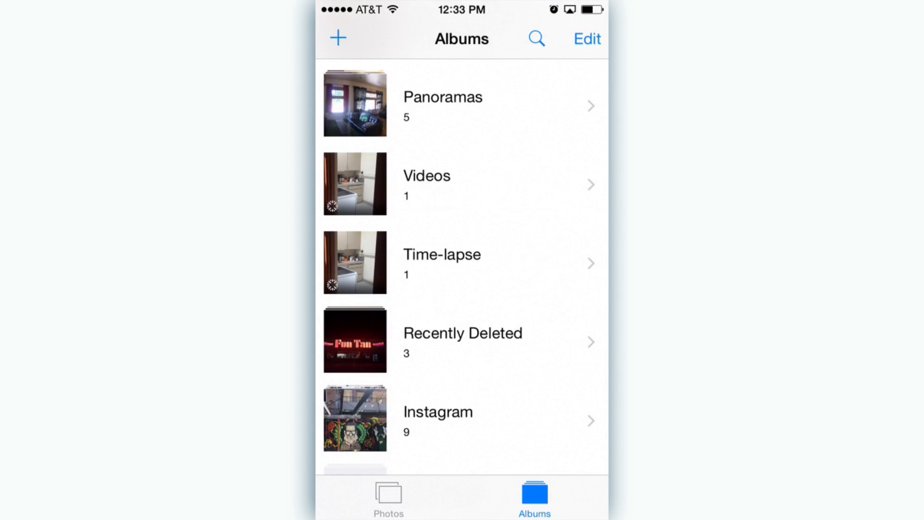
pyautogui.click(463, 340)
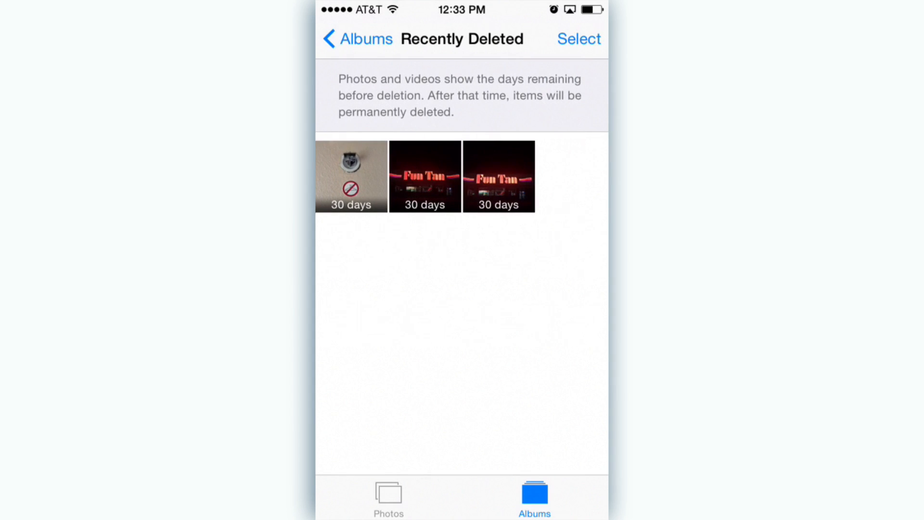
pyautogui.click(578, 39)
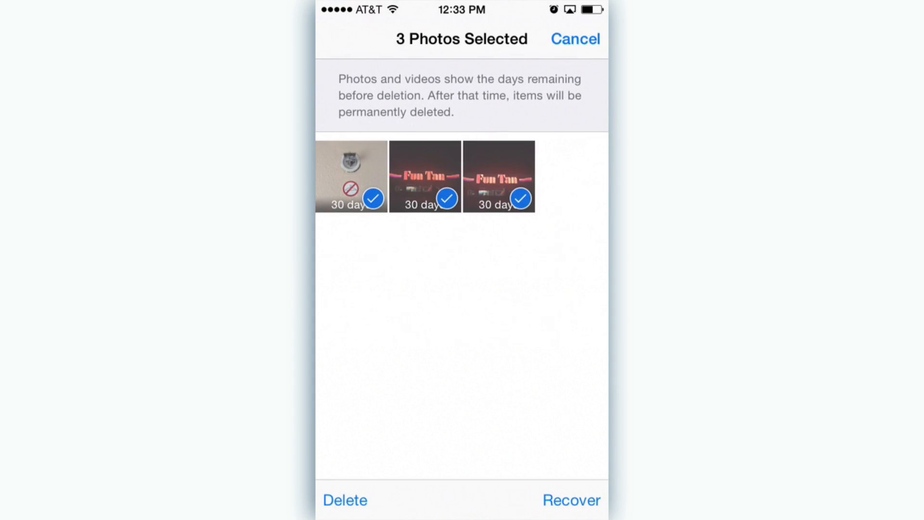
pyautogui.click(568, 499)
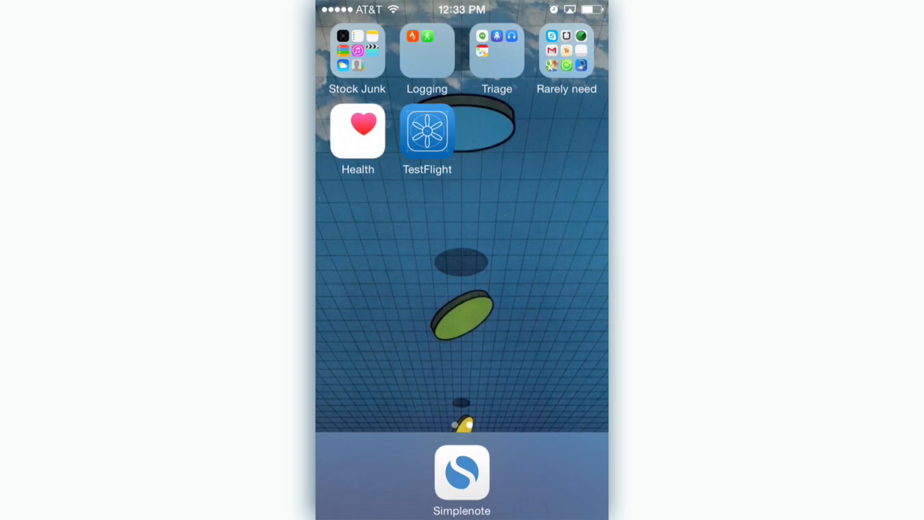
# Step: Launch Health and drill through Health Data > Nutrition to the empty Caffeine chart
pyautogui.click(357, 130)
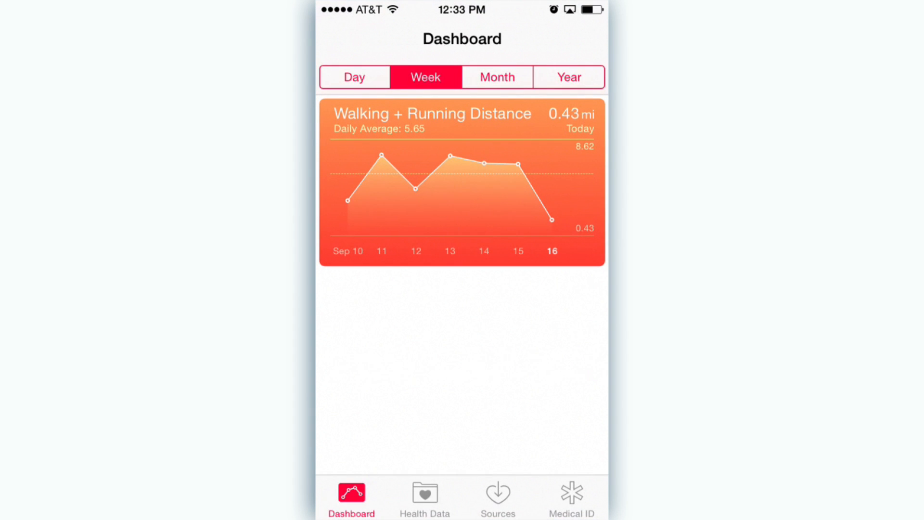
pyautogui.click(424, 497)
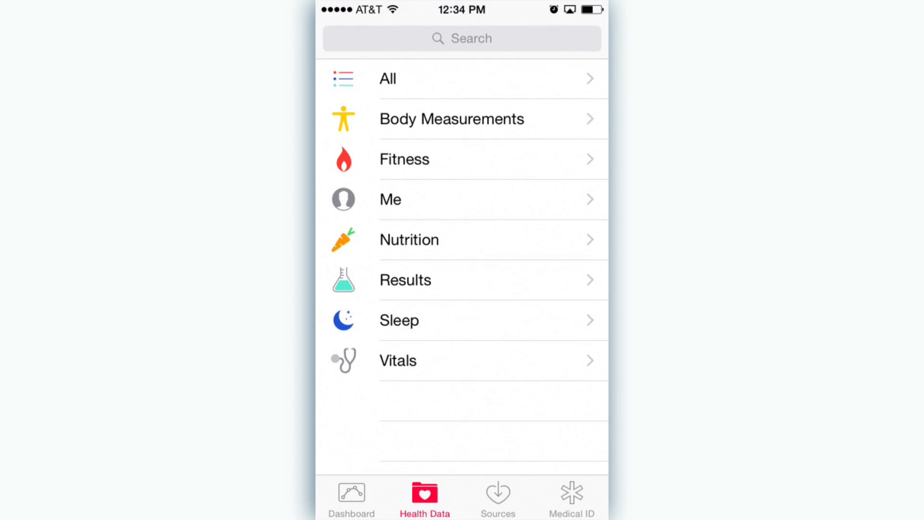
pyautogui.click(409, 239)
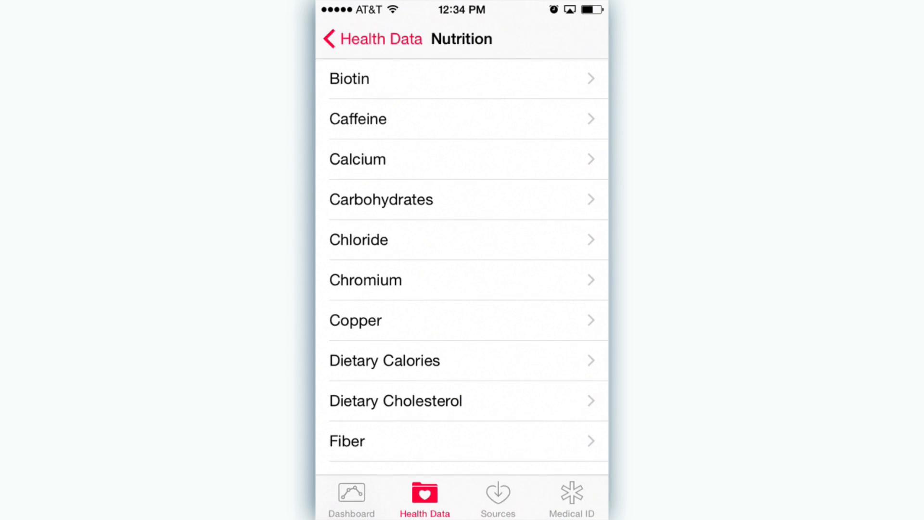
pyautogui.click(358, 118)
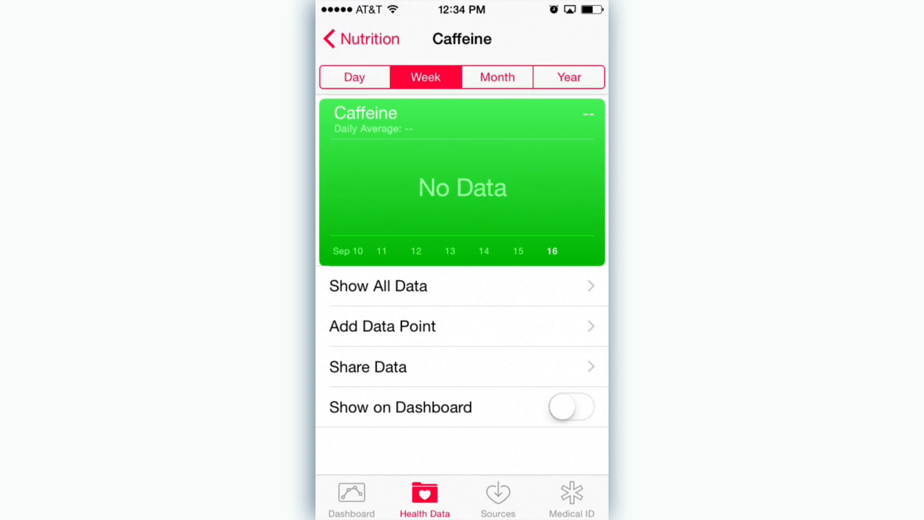